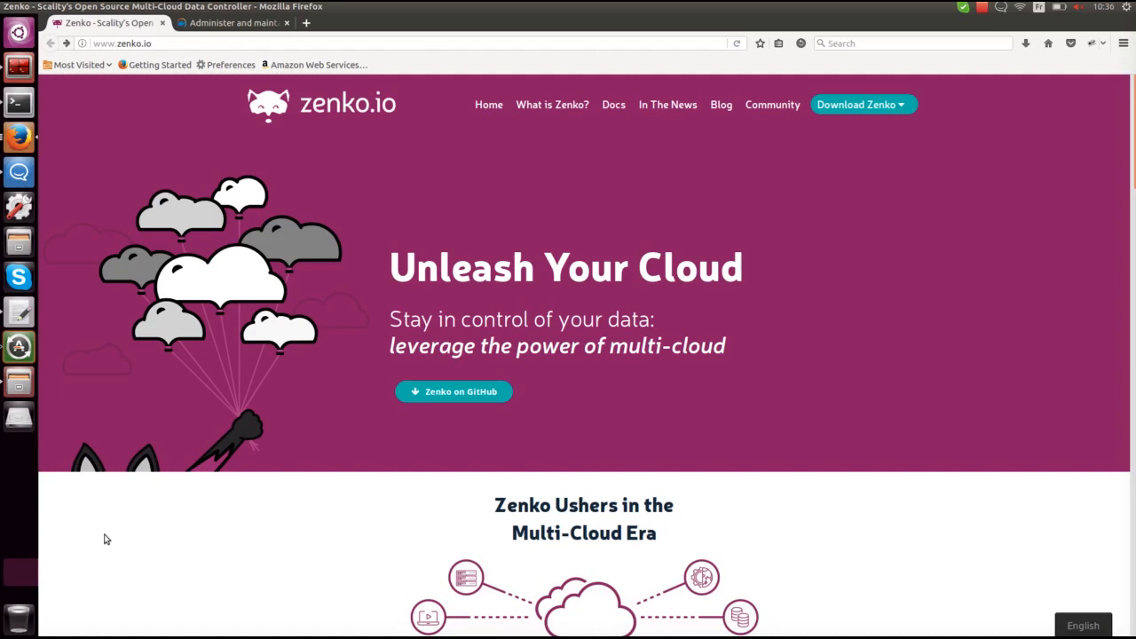
pyautogui.moveTo(143, 504)
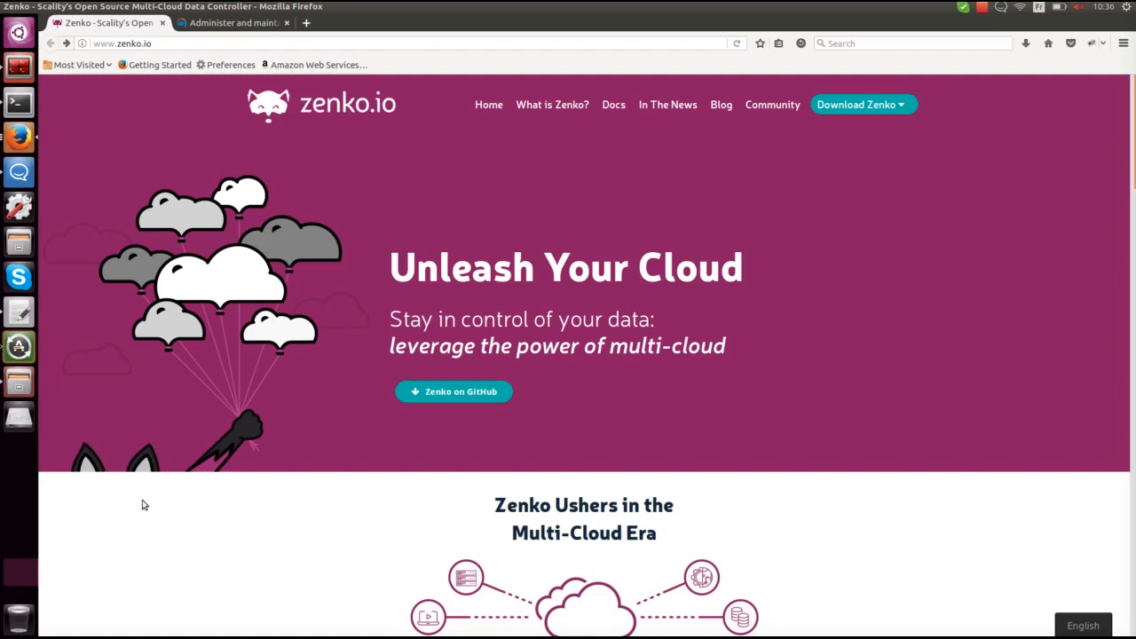
# Follow the 'Zenko on GitHub' link from zenko.io to the scality/Zenko repository
pyautogui.click(859, 103)
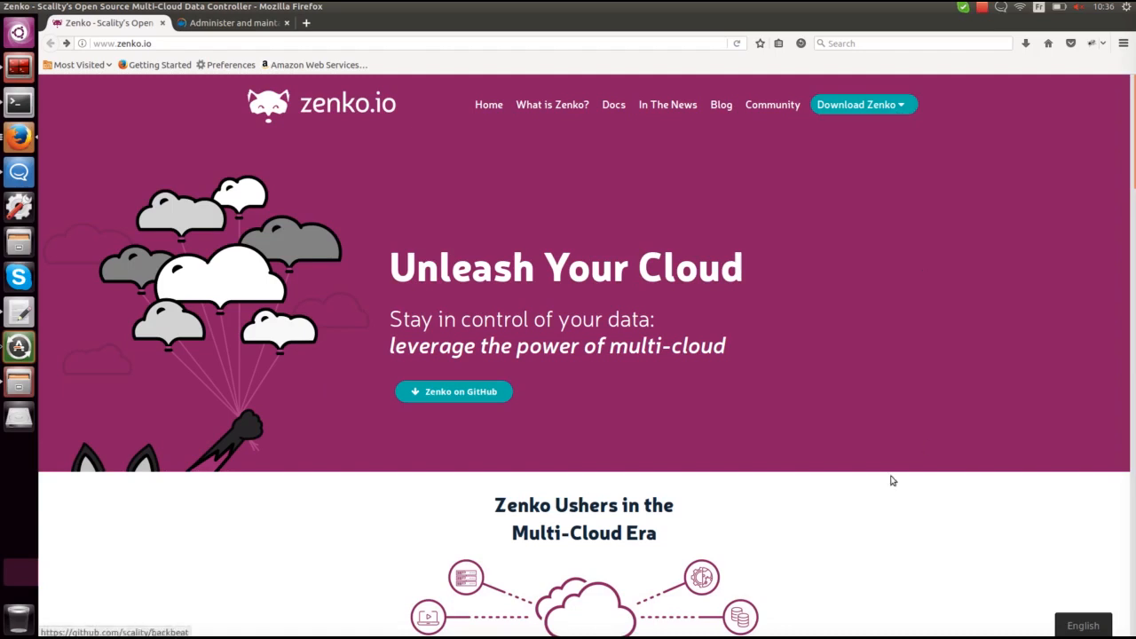
pyautogui.moveTo(131, 476)
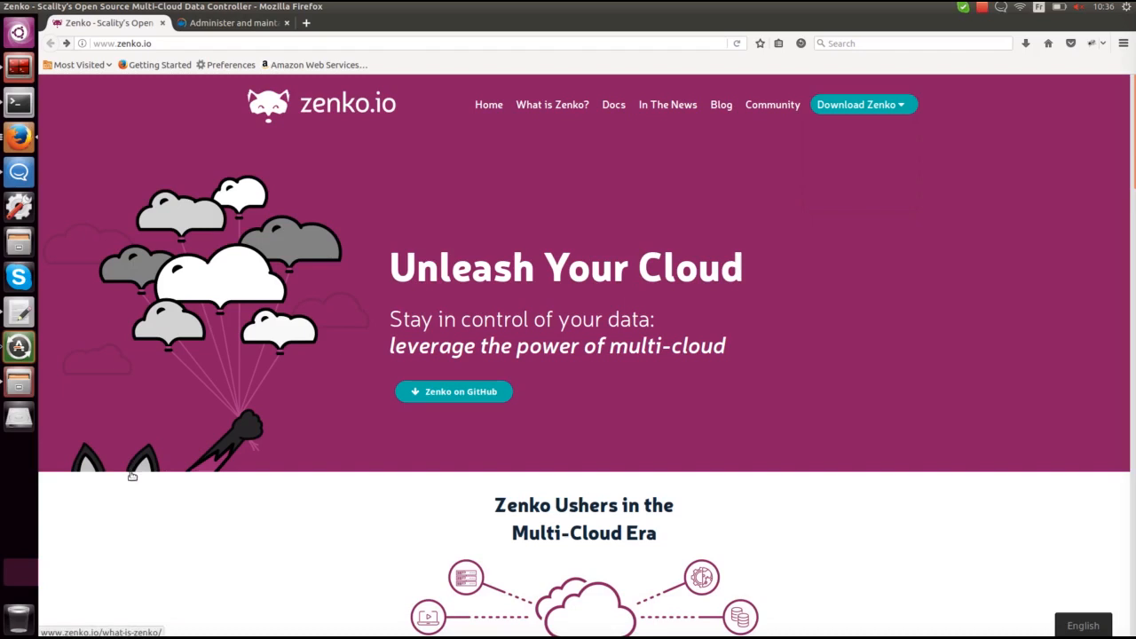
pyautogui.moveTo(107, 493)
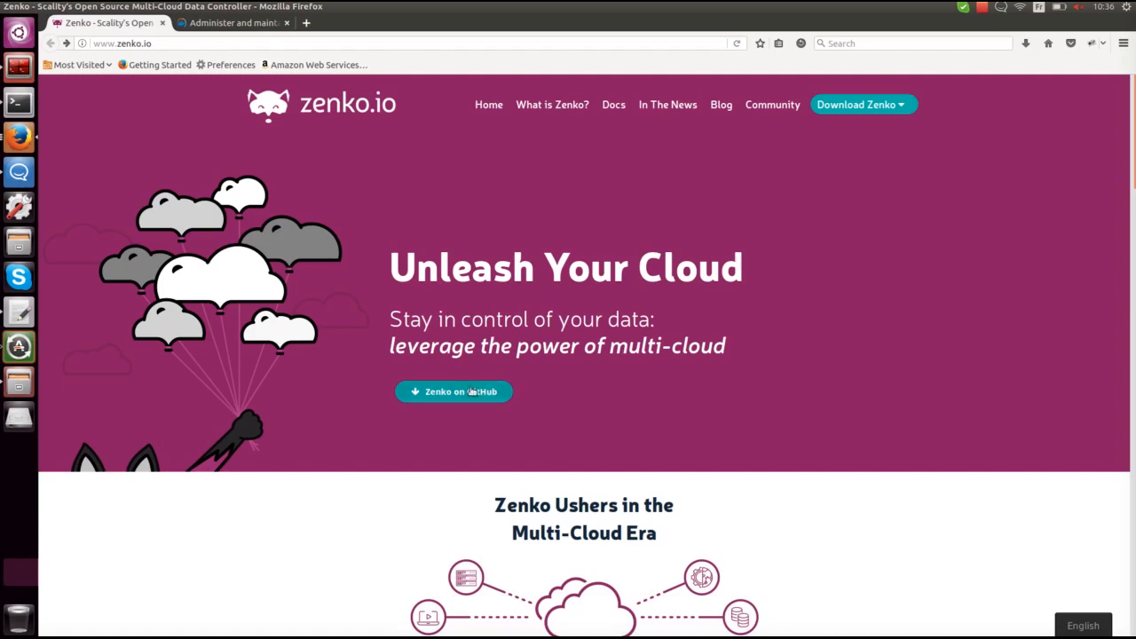
pyautogui.click(455, 392)
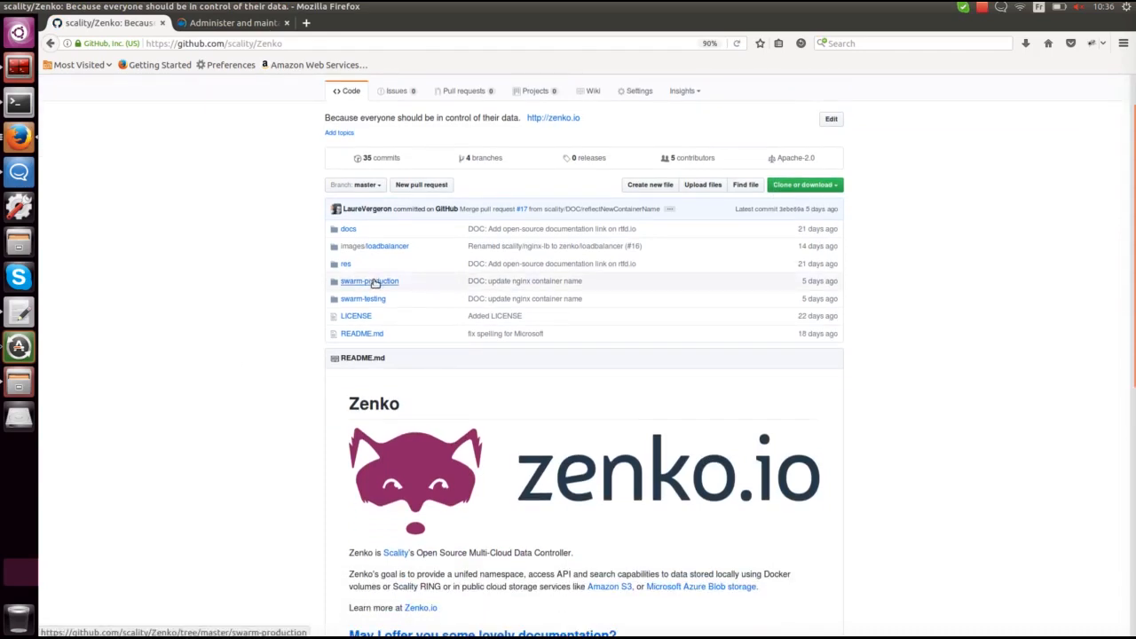
# Enter the swarm-production folder to show the Zenko Swarm Stack guide
pyautogui.click(369, 281)
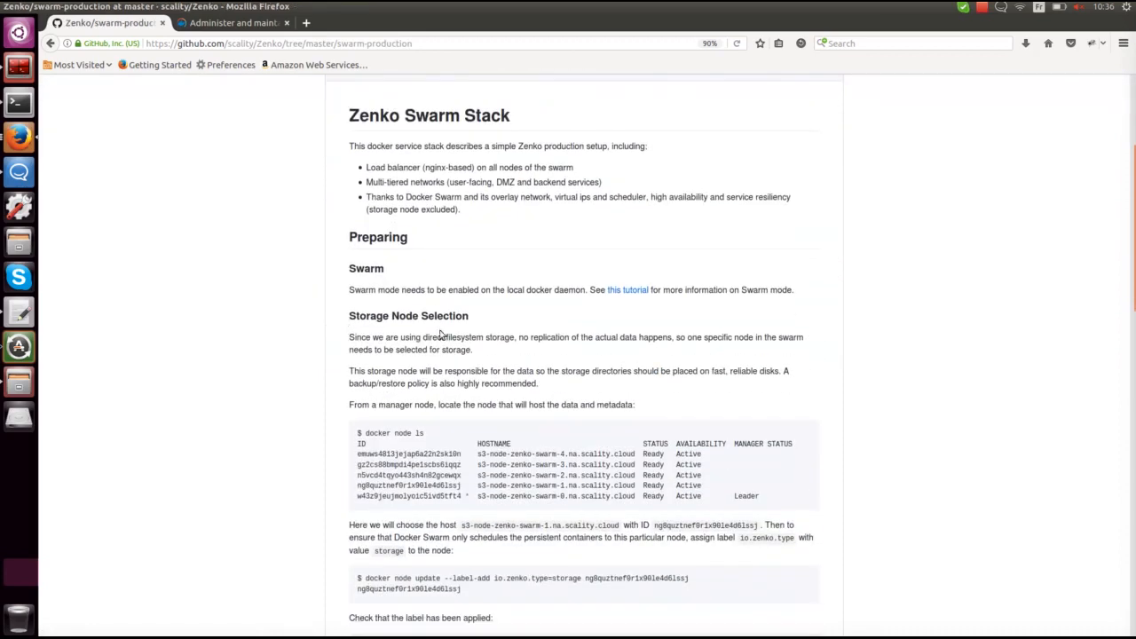
pyautogui.moveTo(309, 291)
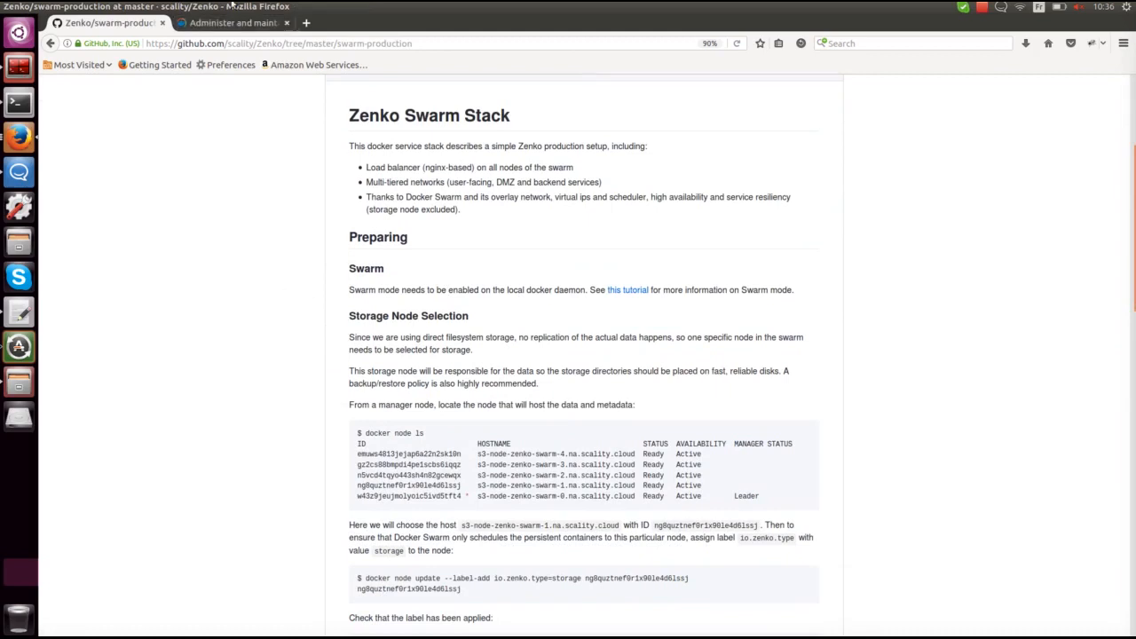
# Bring up the Docker swarm guide's section on adding manager nodes for fault tolerance
pyautogui.click(233, 21)
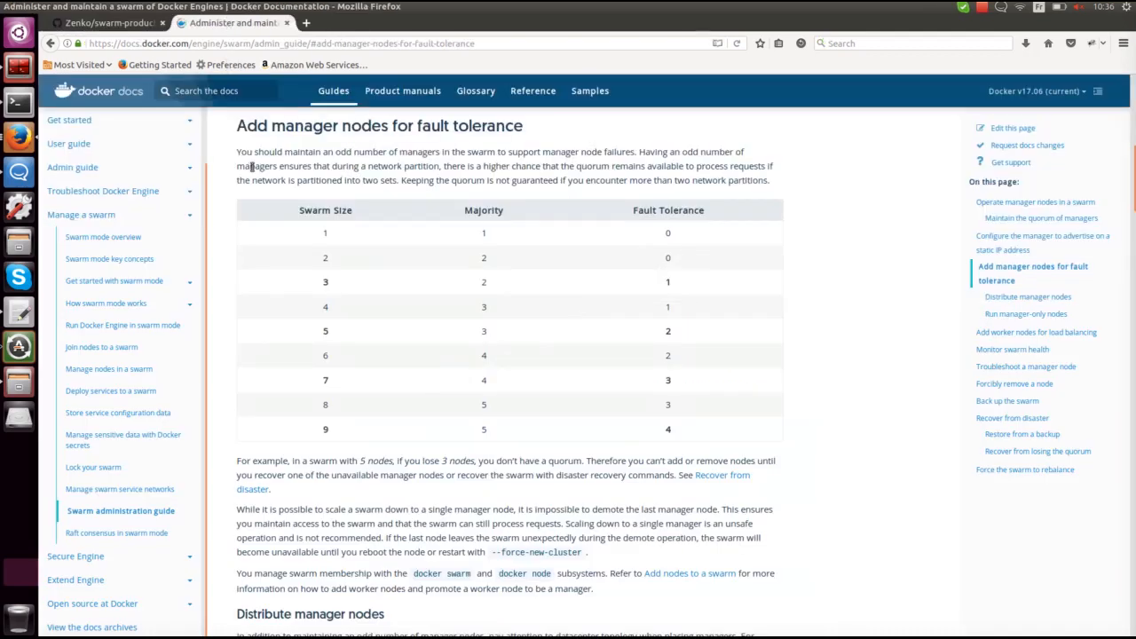
pyautogui.moveTo(224, 195)
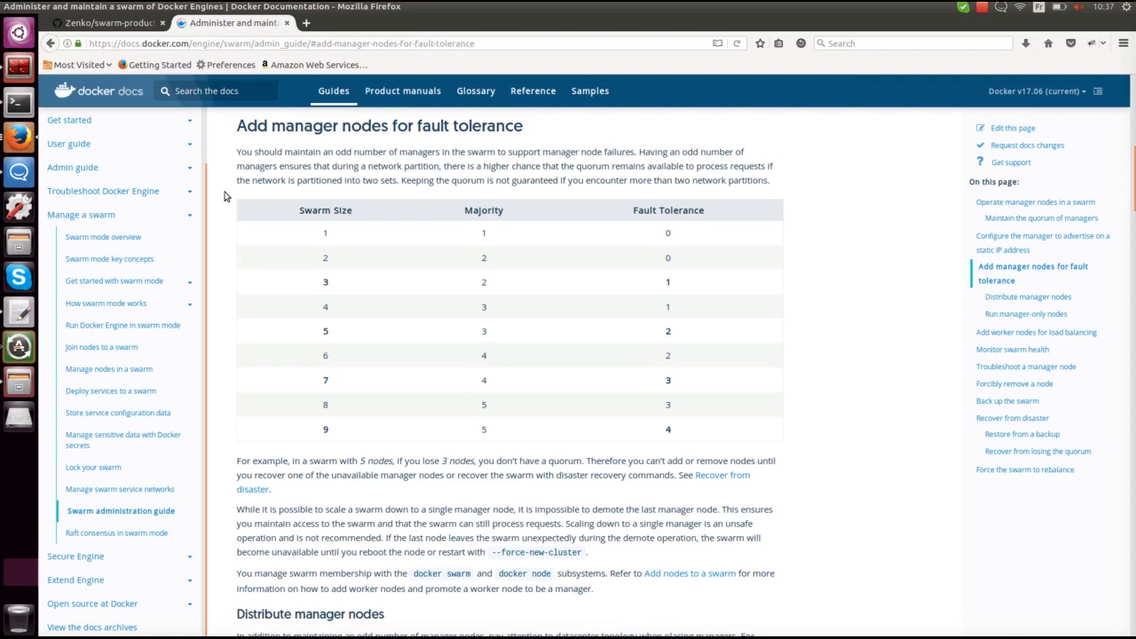
pyautogui.moveTo(341, 332)
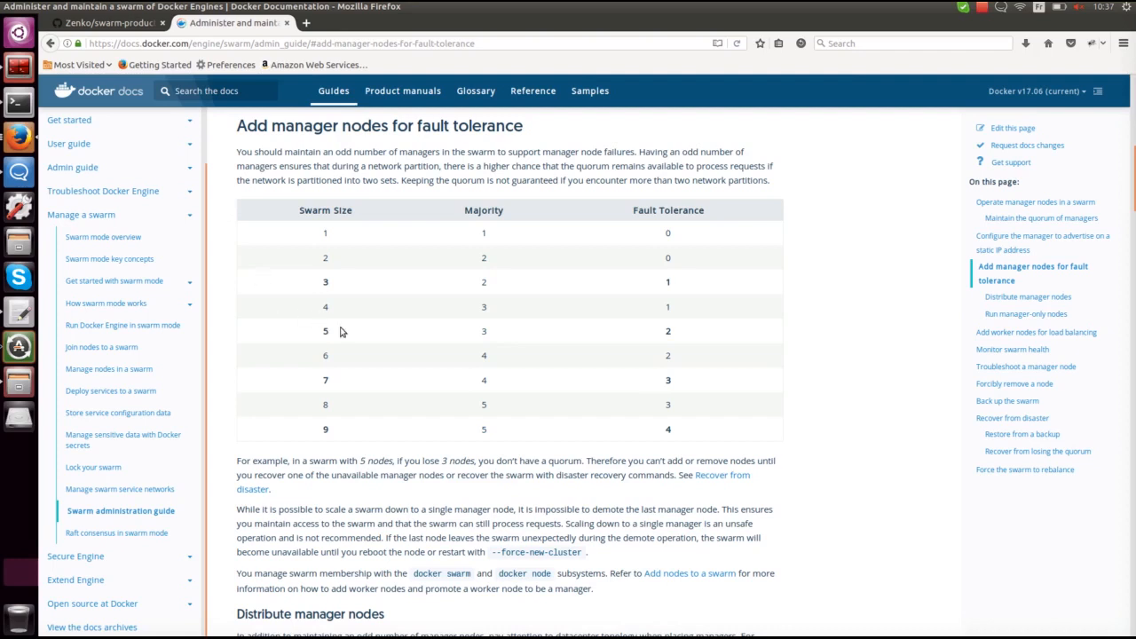
pyautogui.moveTo(345, 338)
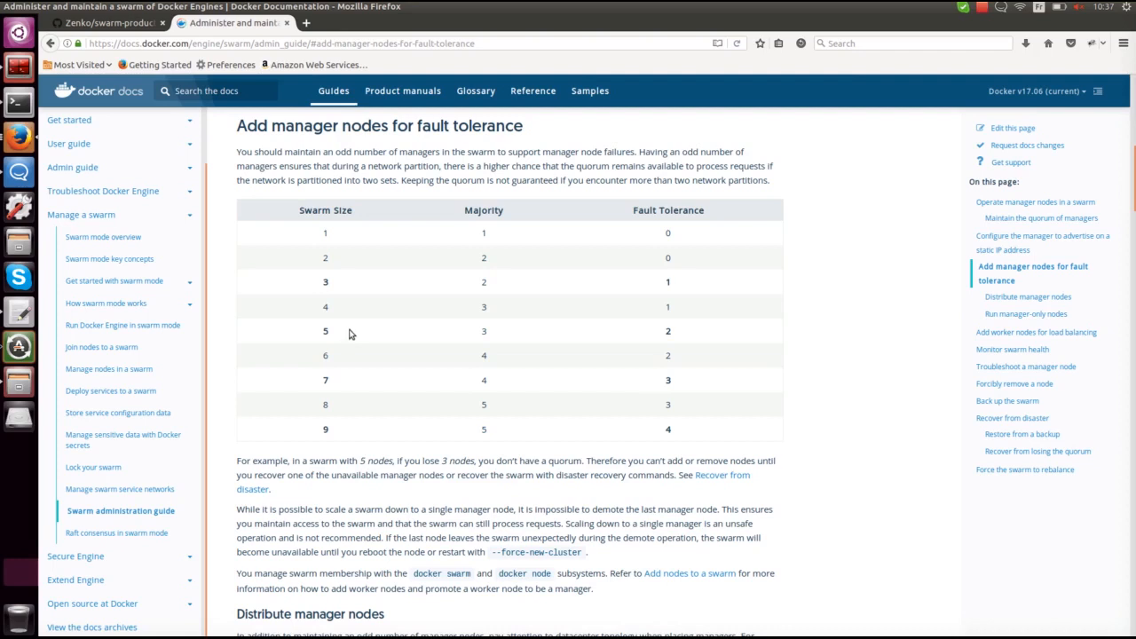
pyautogui.moveTo(110, 391)
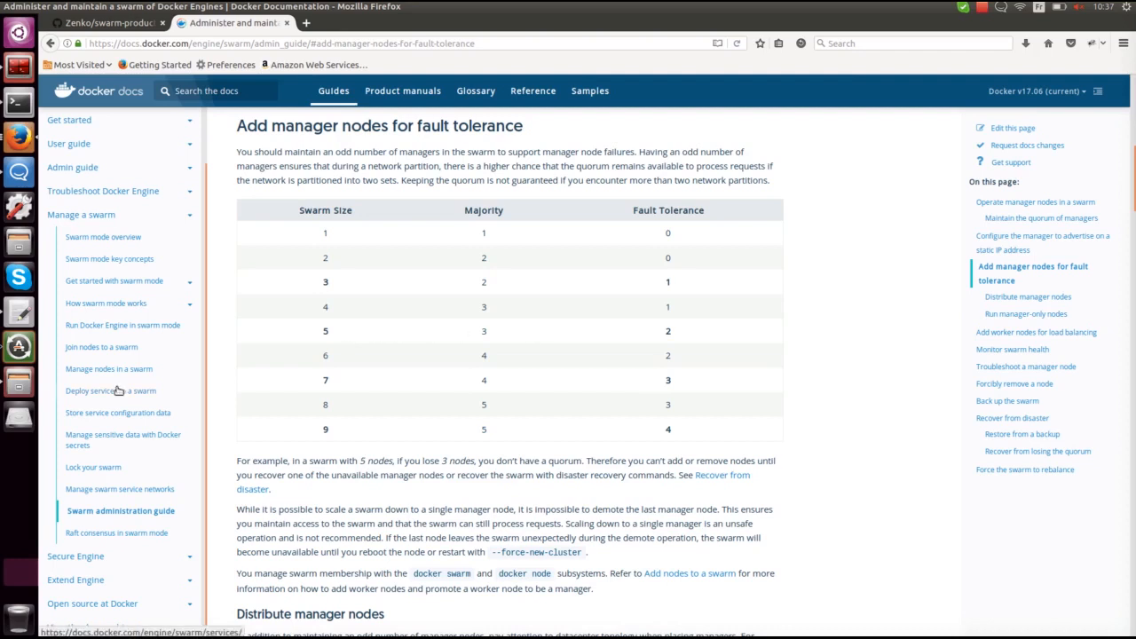
pyautogui.moveTo(223, 332)
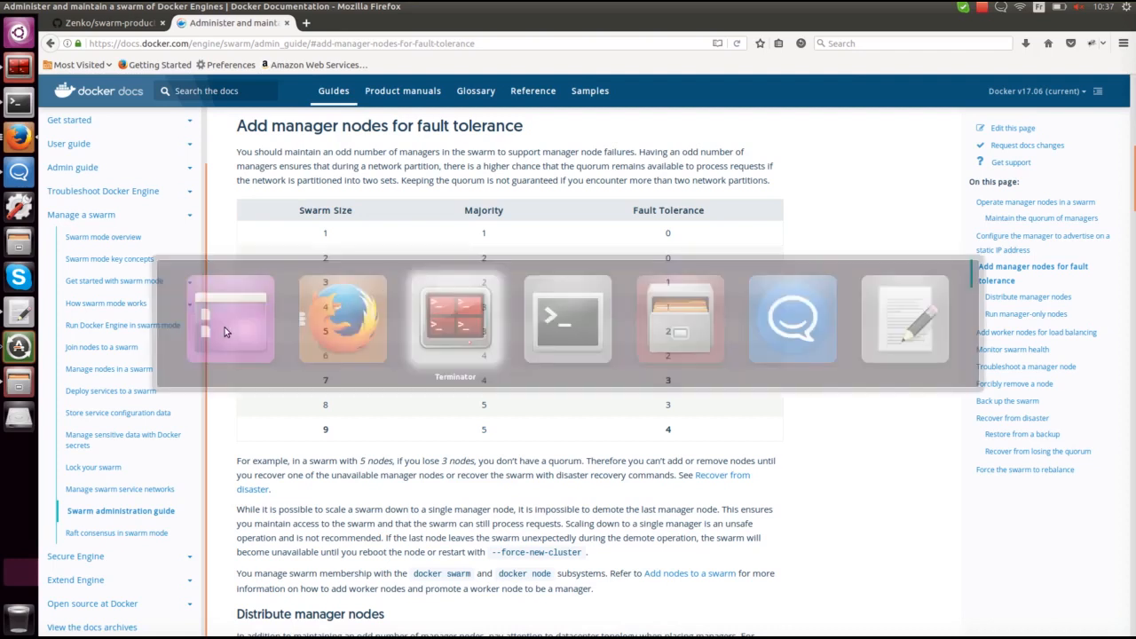
# Run ifconfig | grep eth0 -A 1 broadcast to all five swarm node terminals
pyautogui.click(455, 317)
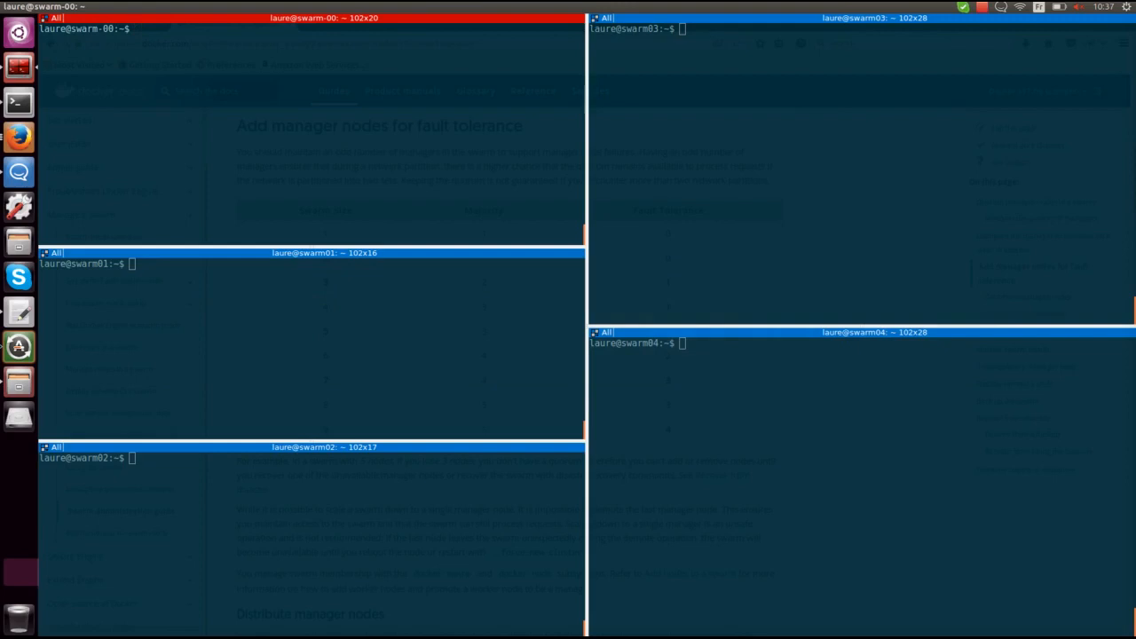
pyautogui.write('ifconfig')
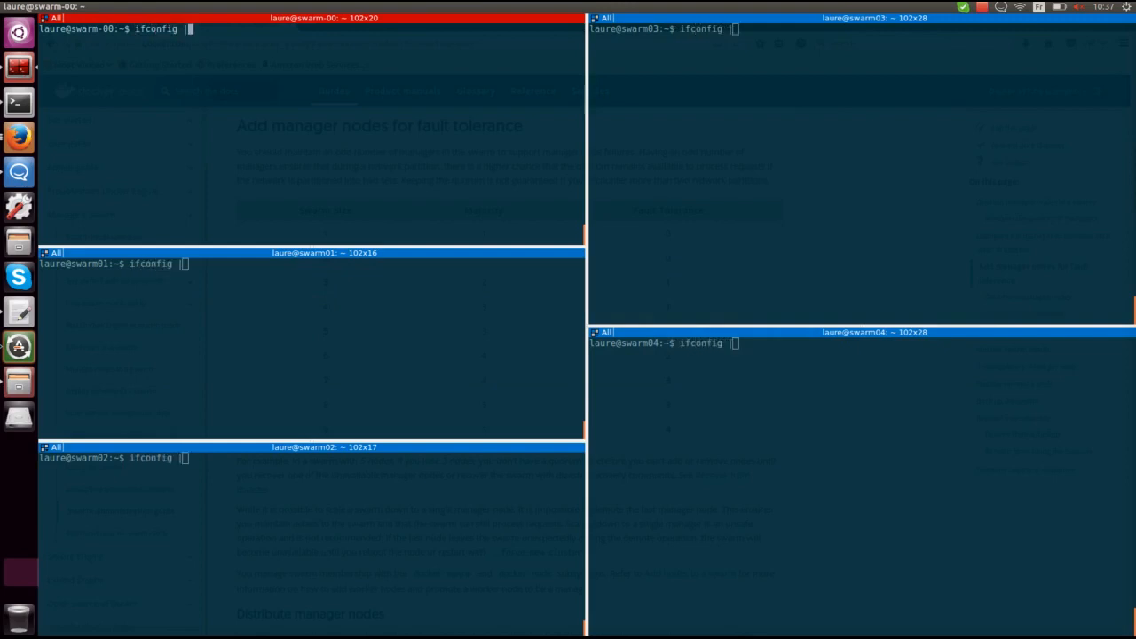
pyautogui.write('| grep')
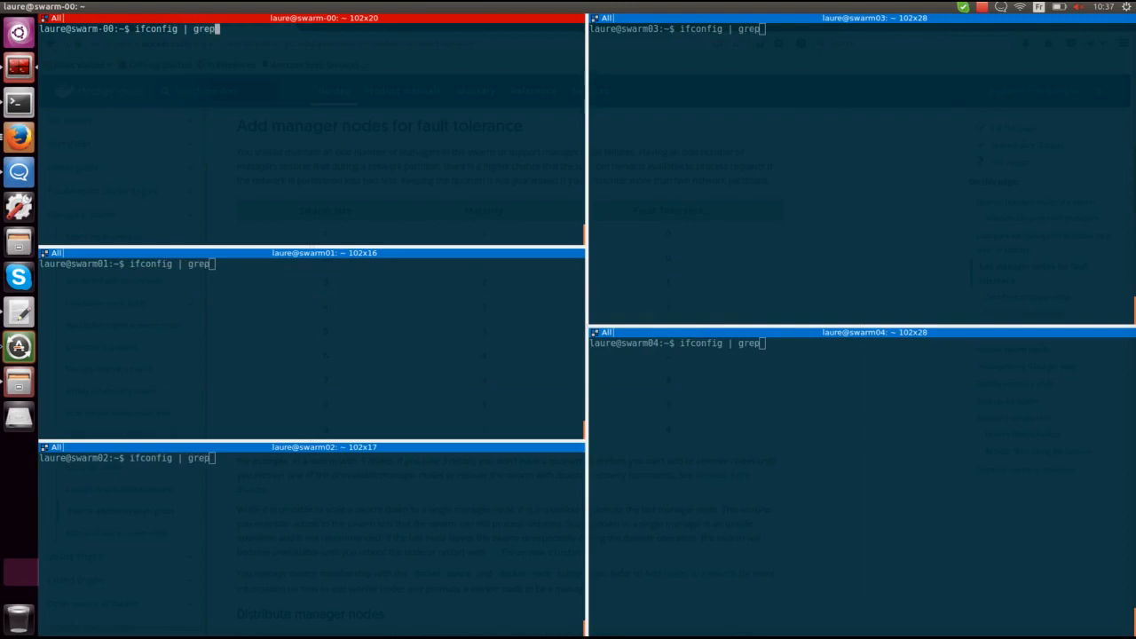
pyautogui.write('eth0')
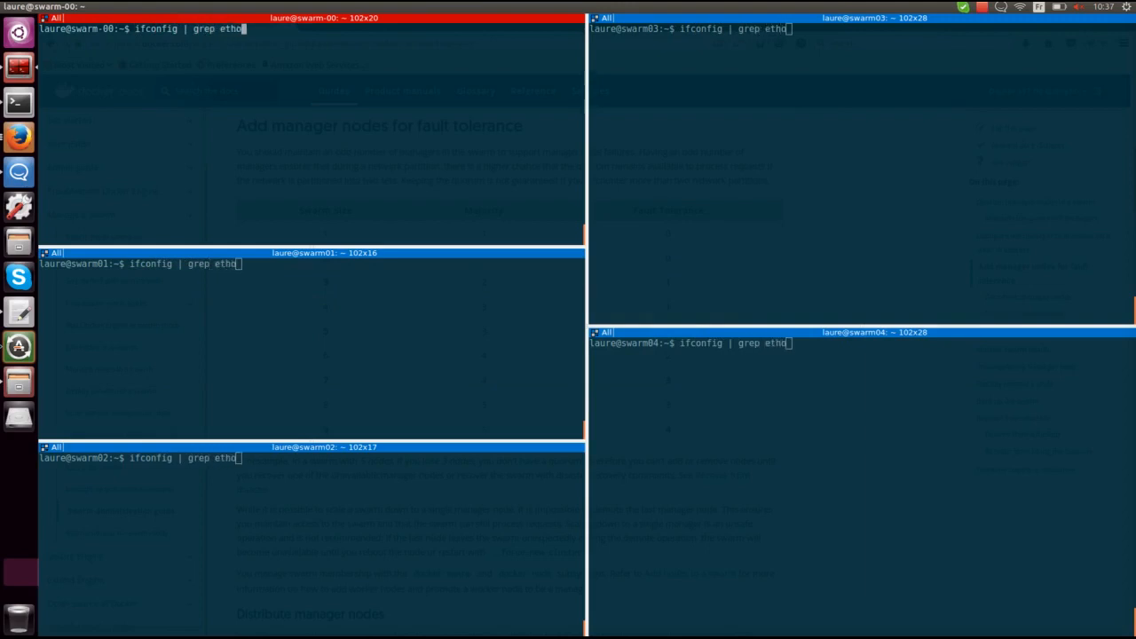
pyautogui.write('0 -')
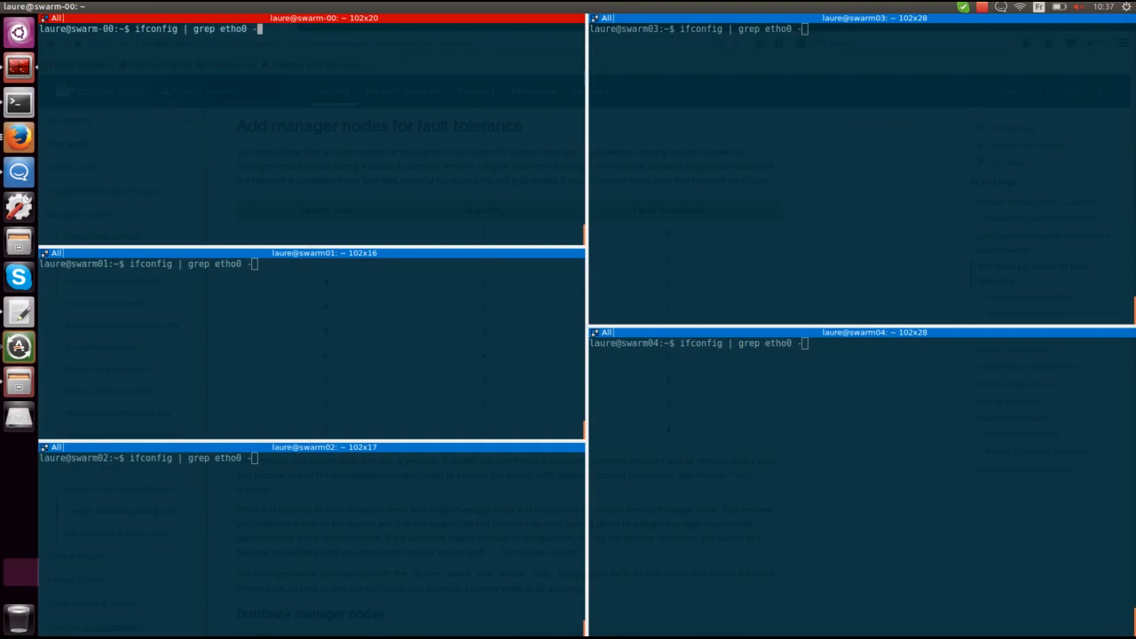
pyautogui.write('-A 1')
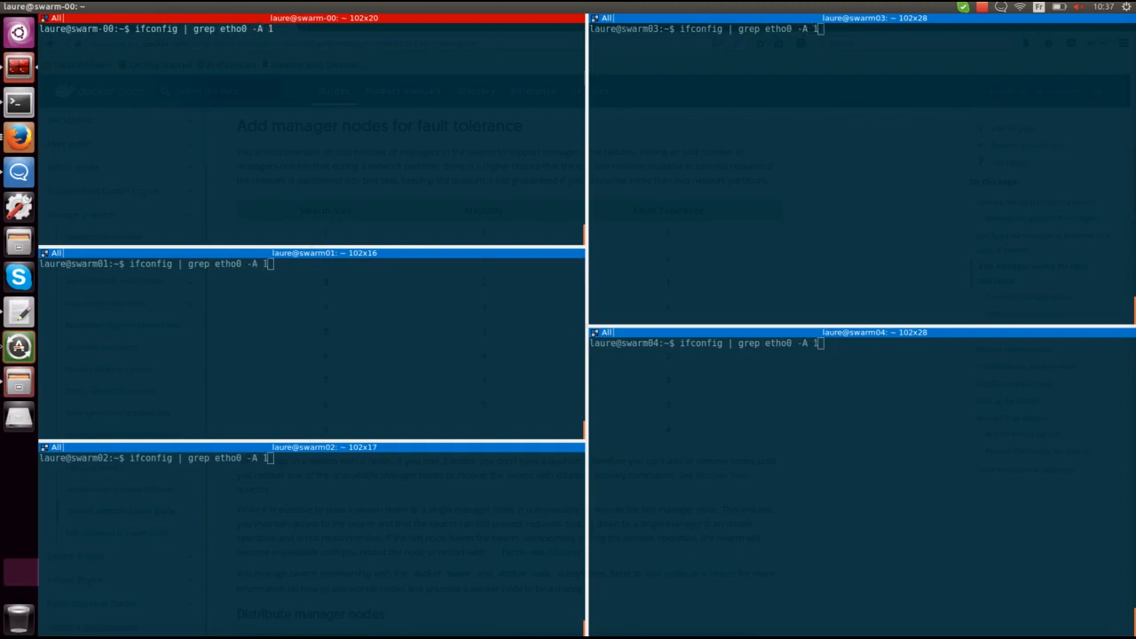
pyautogui.press('Return')
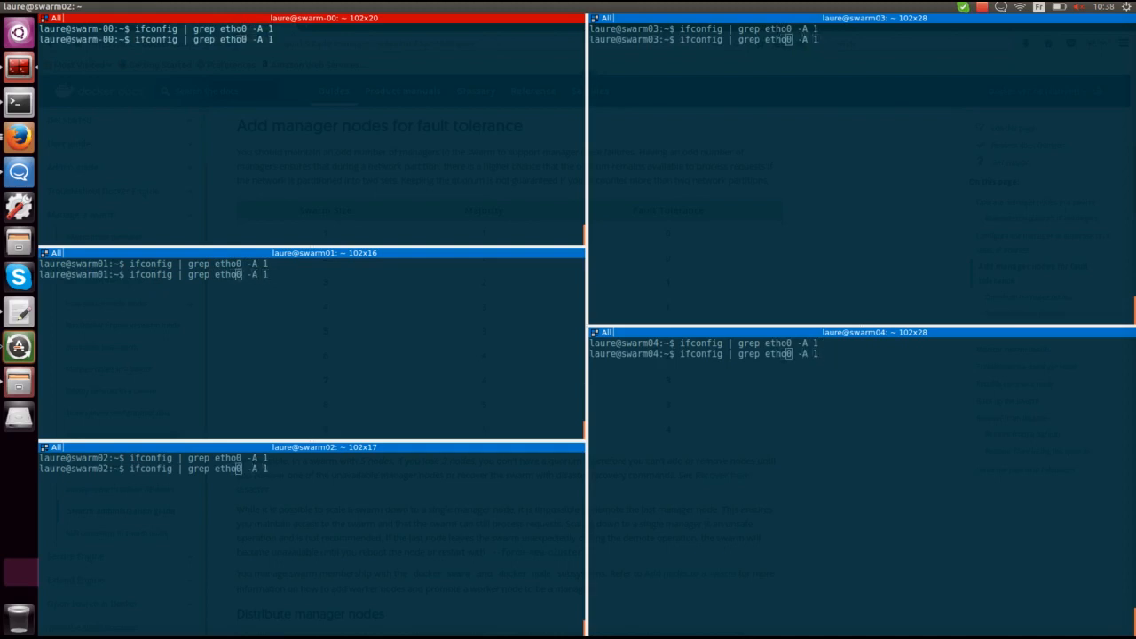
pyautogui.press('Return')
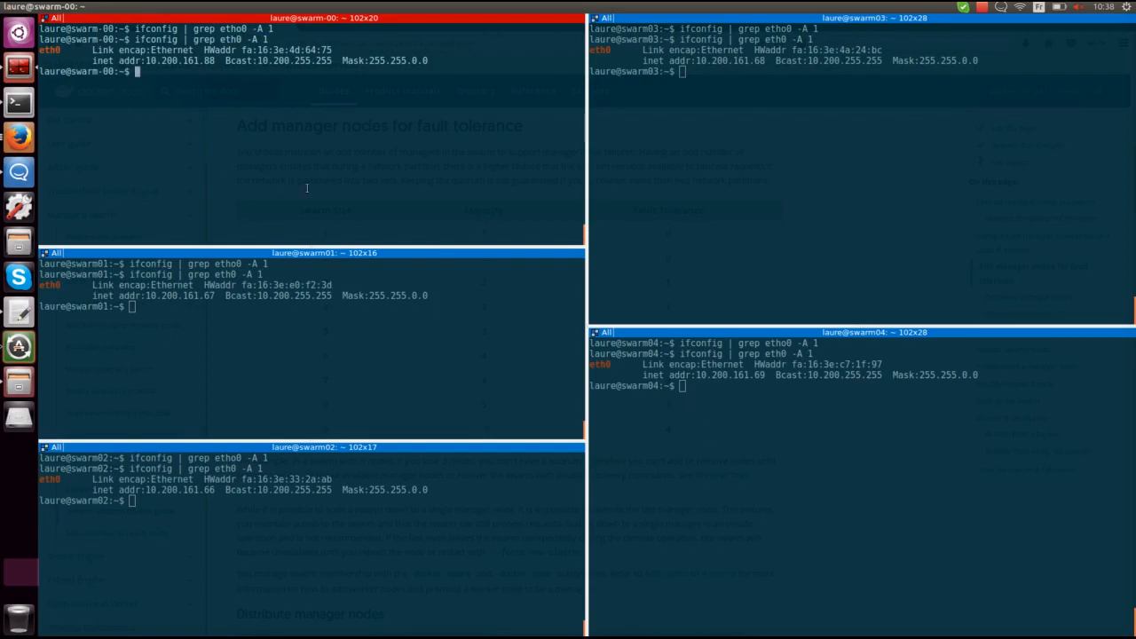
pyautogui.moveTo(330, 135)
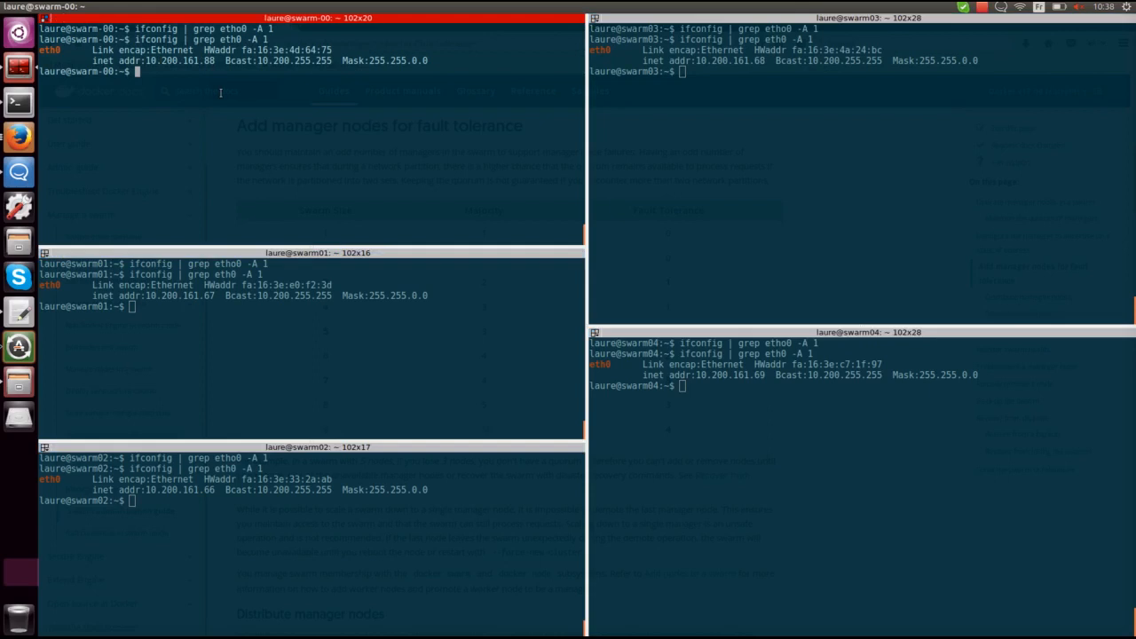
# Run docker swarm init --advertise-addr 10.200.161.88 on swarm-00 to create the swarm
pyautogui.write('docker')
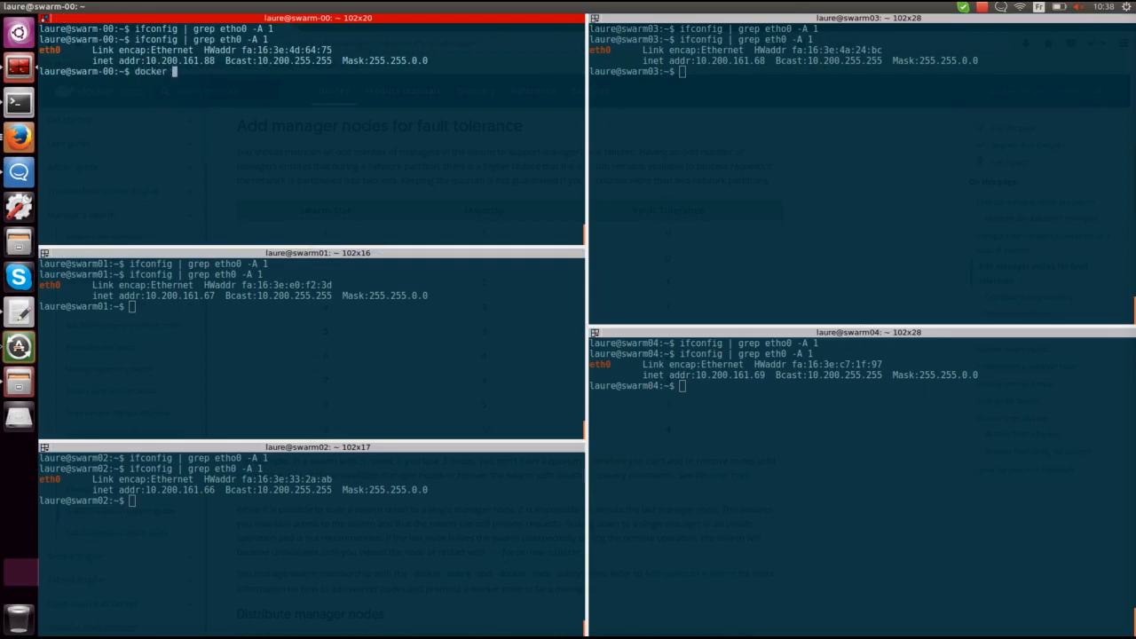
pyautogui.write('swarm ini')
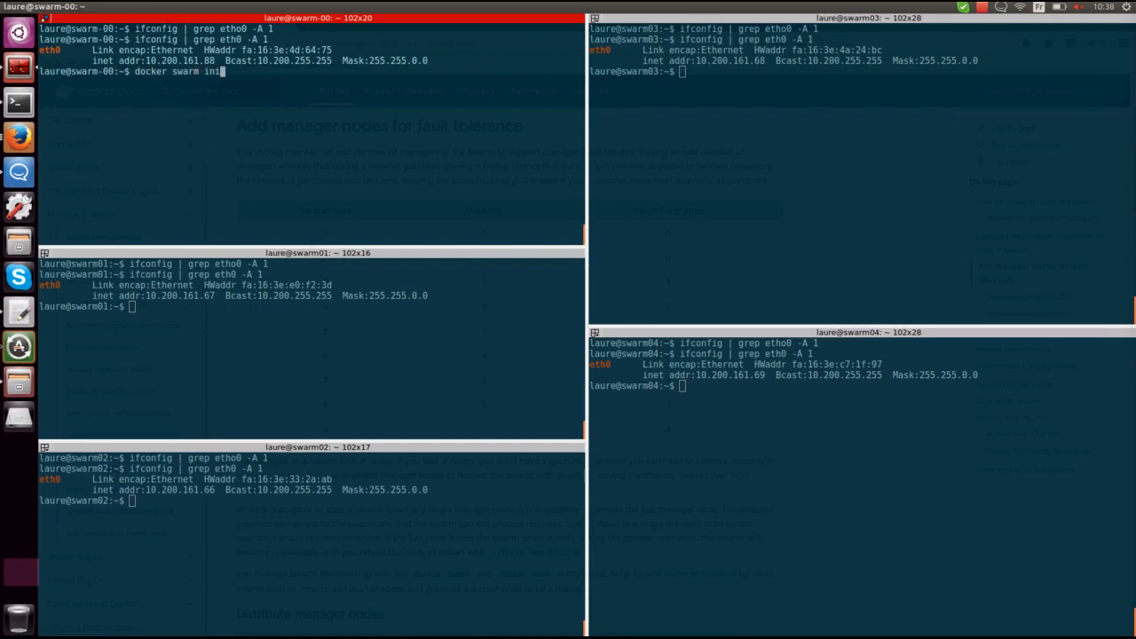
pyautogui.write('--add')
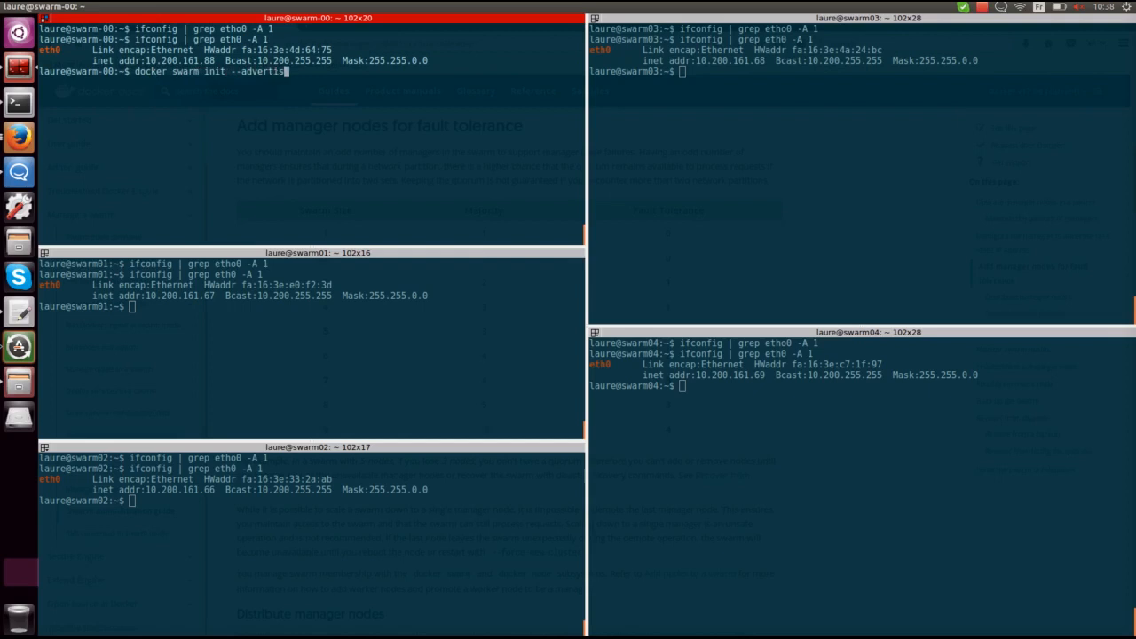
pyautogui.write('e-addr')
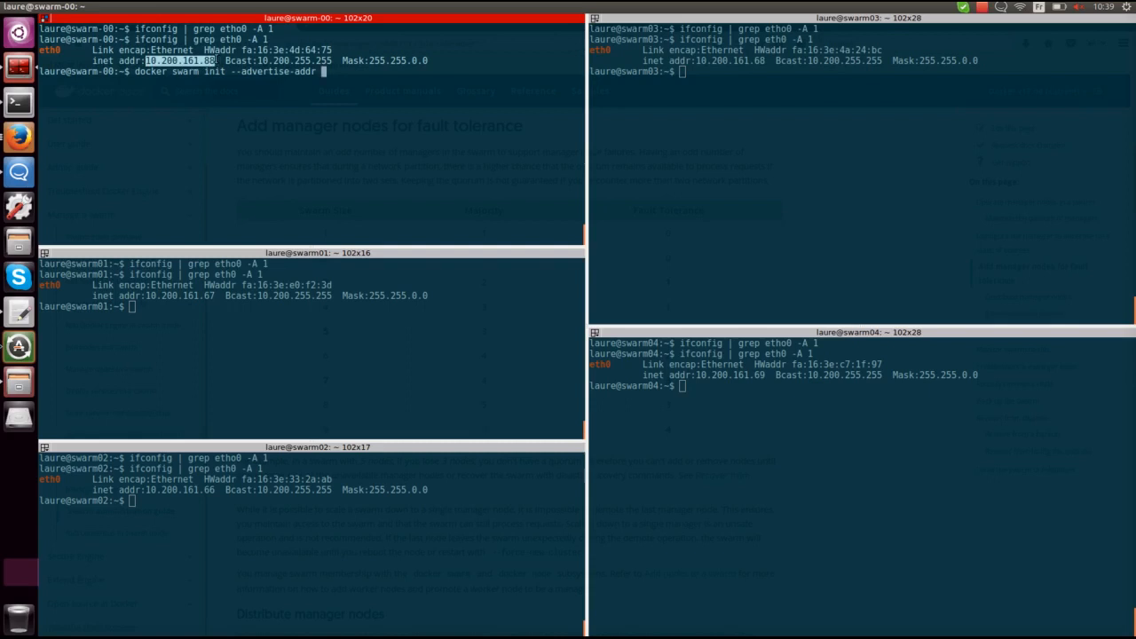
pyautogui.write('10.200.161.88')
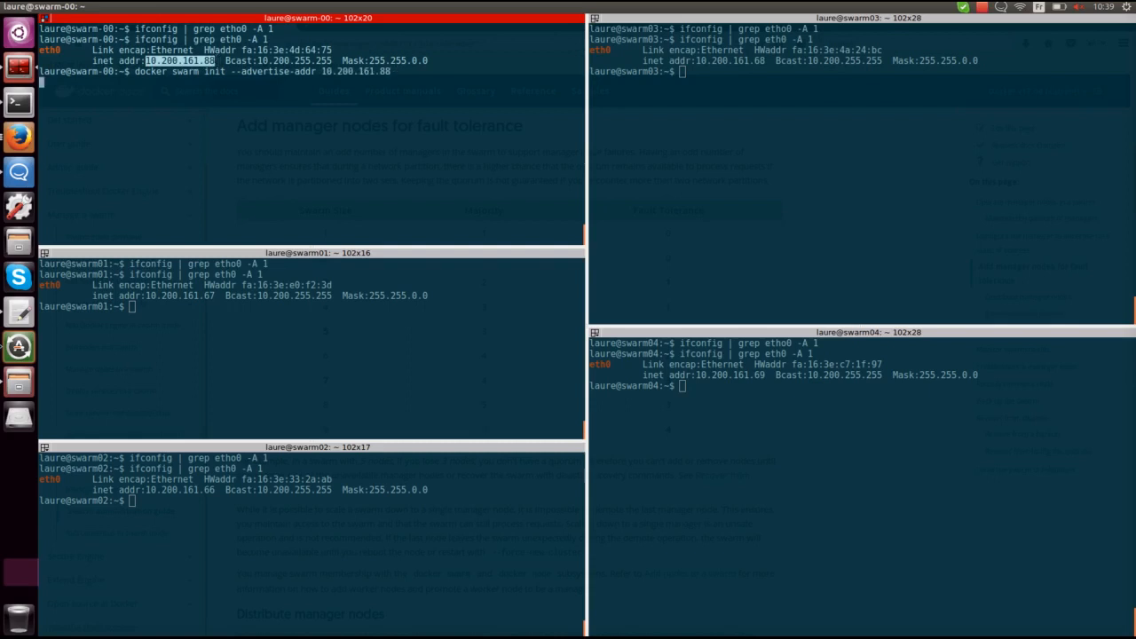
pyautogui.press('Return')
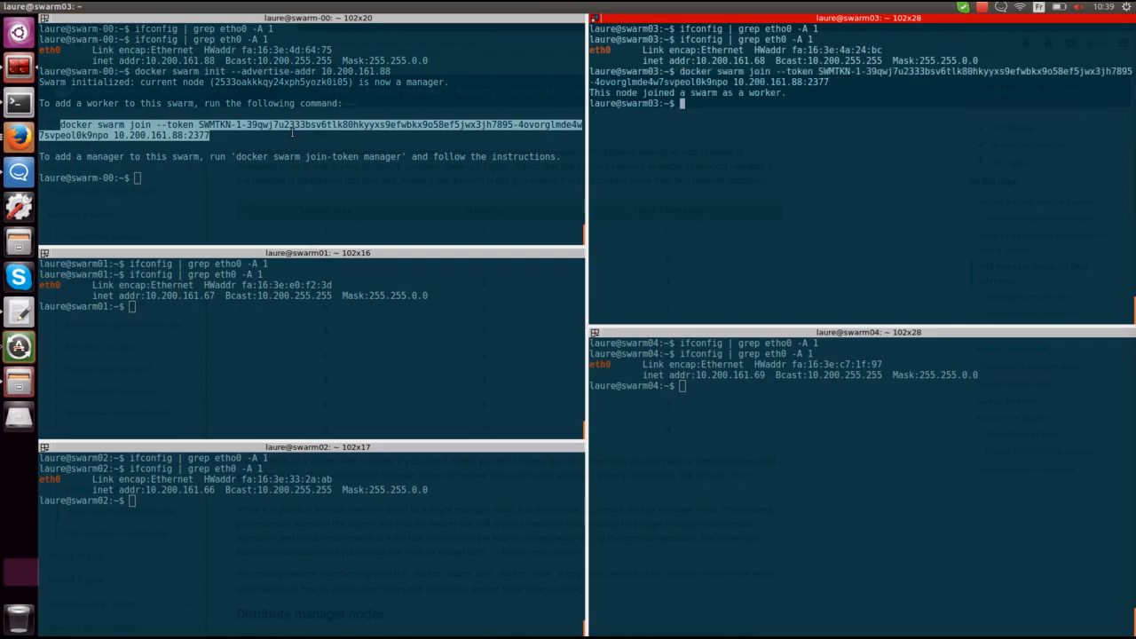
# Join swarm04 as a worker with the printed join command and start listing nodes on swarm00
pyautogui.click(861, 385)
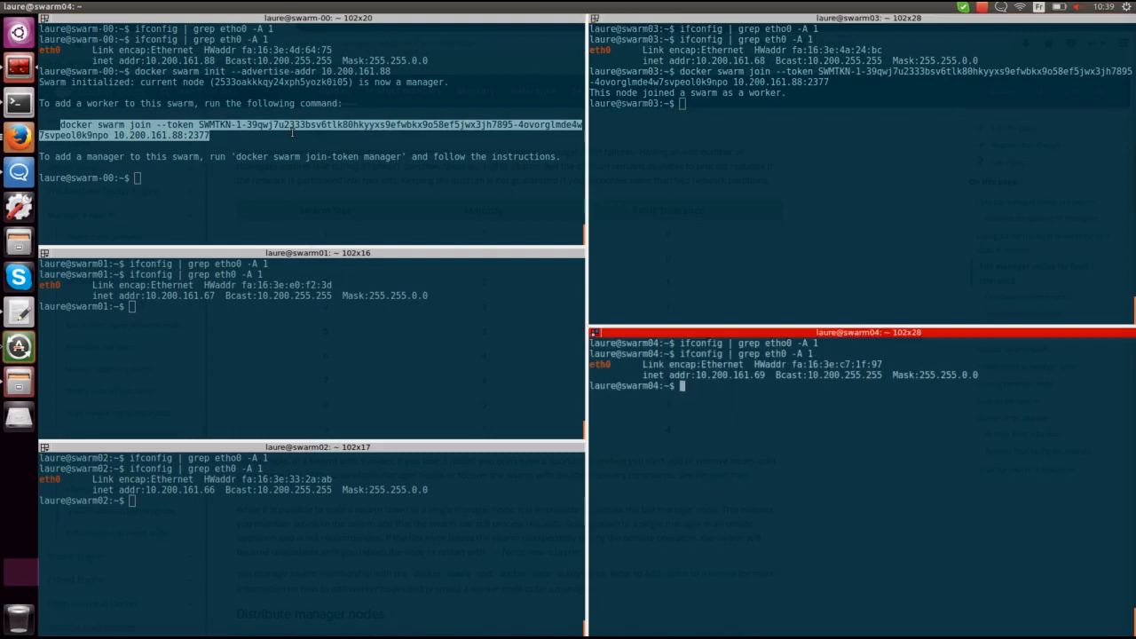
pyautogui.press('Return')
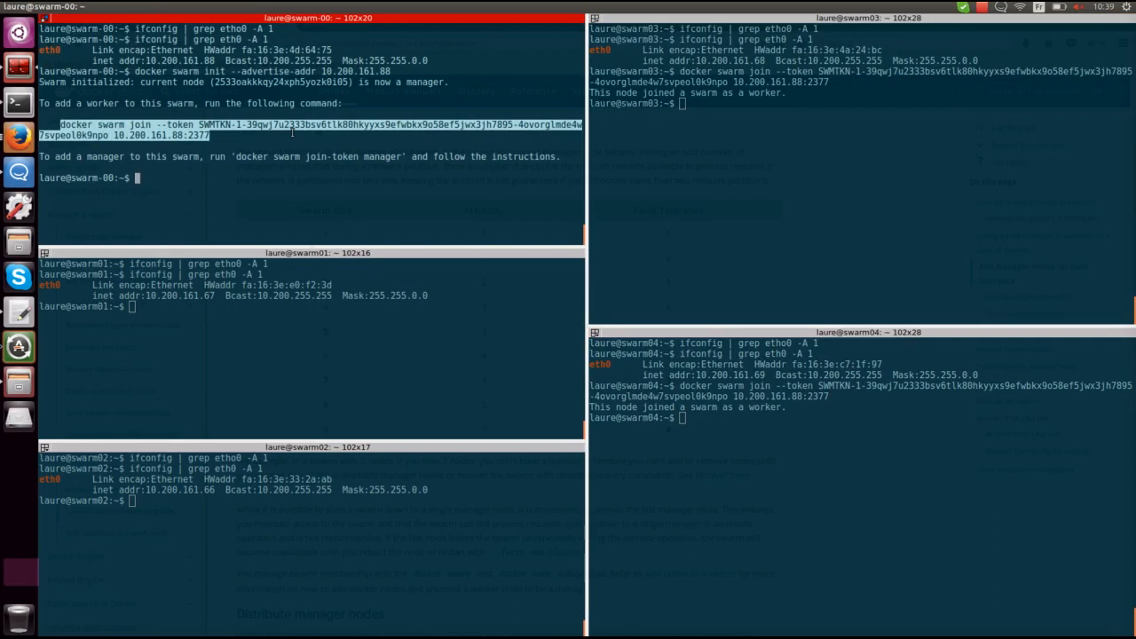
pyautogui.write('docker node ls')
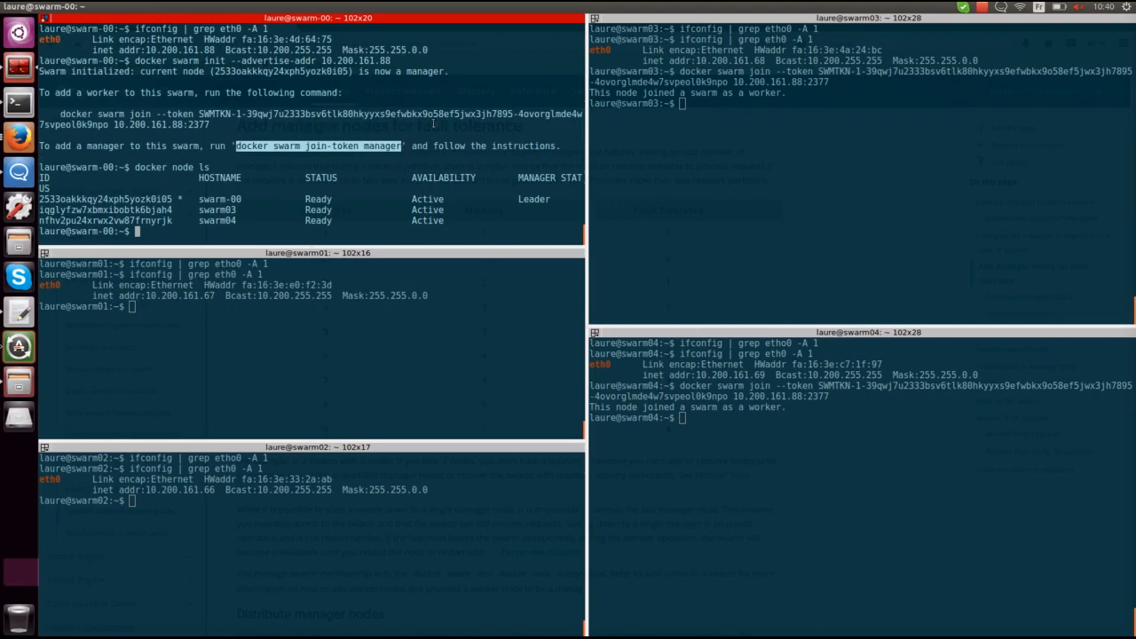
# Print the manager join command with docker swarm join-token manager on swarm-00
pyautogui.write('docker swarm join-token manager')
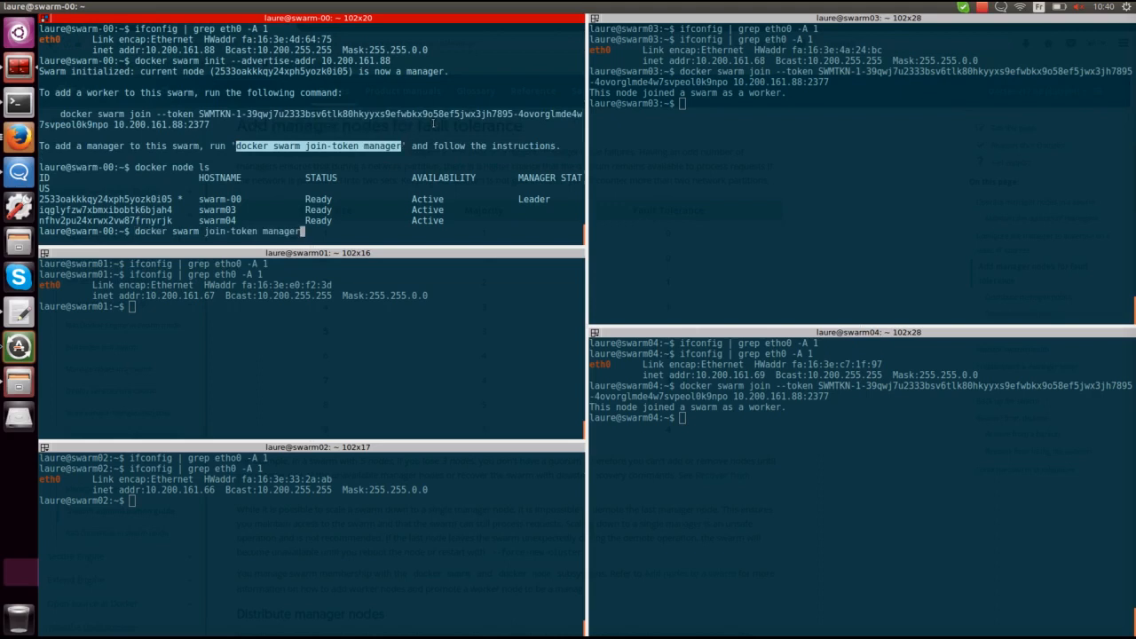
pyautogui.press('Return')
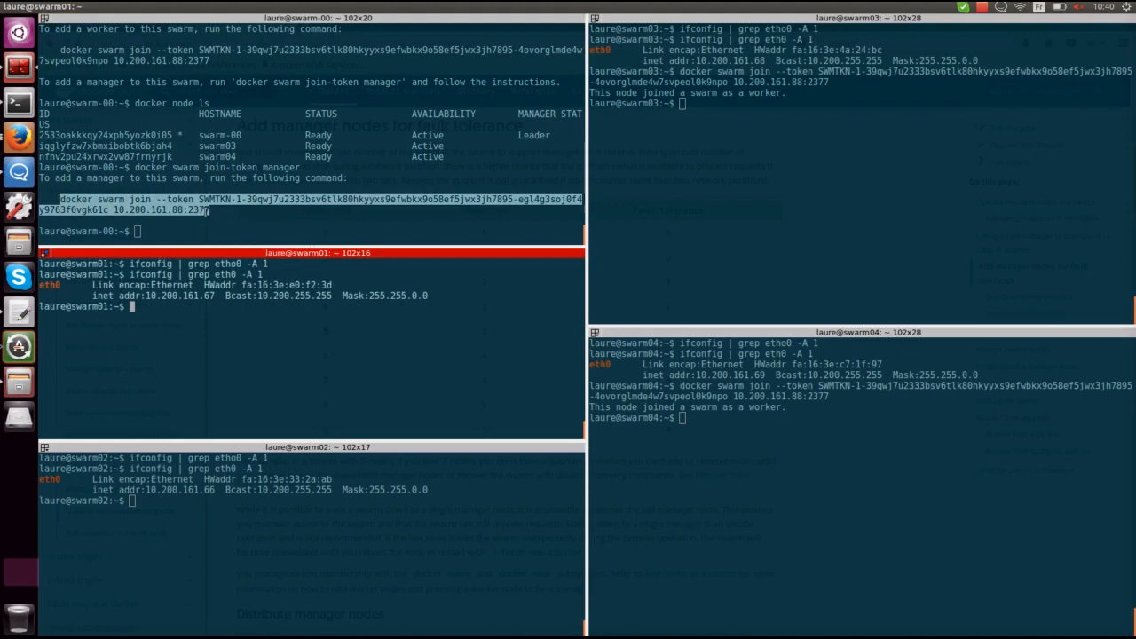
# Join swarm01 and swarm02 as managers using the SWMTKN manager join token
pyautogui.write('docker swarm join --token SWMTKN-1-39qwj7u2333bsv6tlk80hkyyxs9efwbkx9o58ef5jwx3jh7895-egl4g3soj0f4y9763f6vgk61c 10.200.161.88:2377')
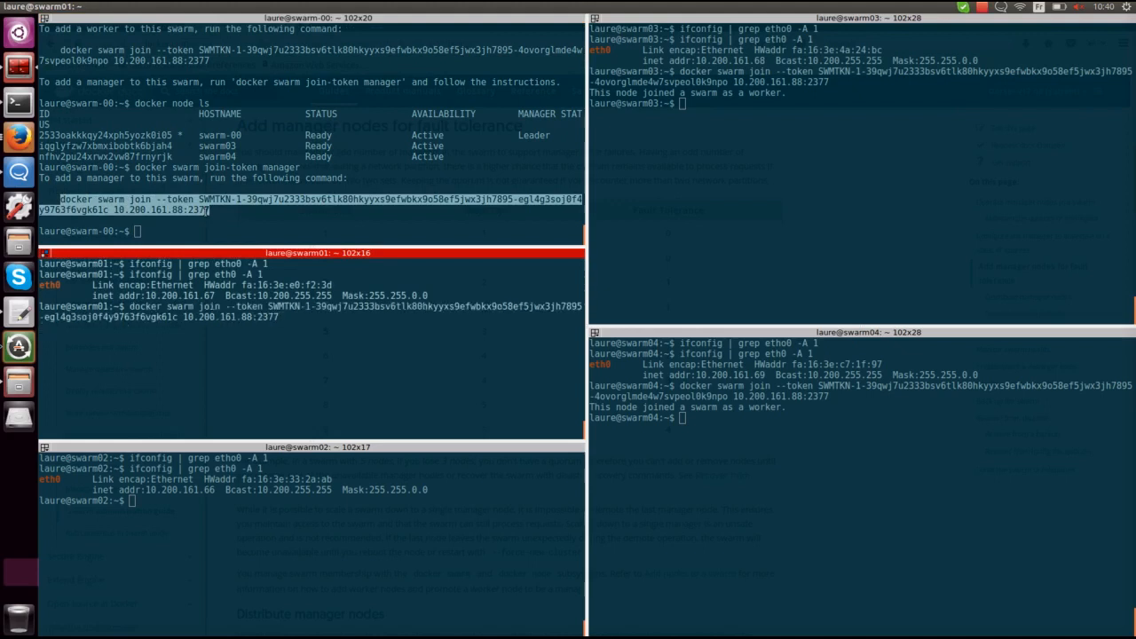
pyautogui.press('Return')
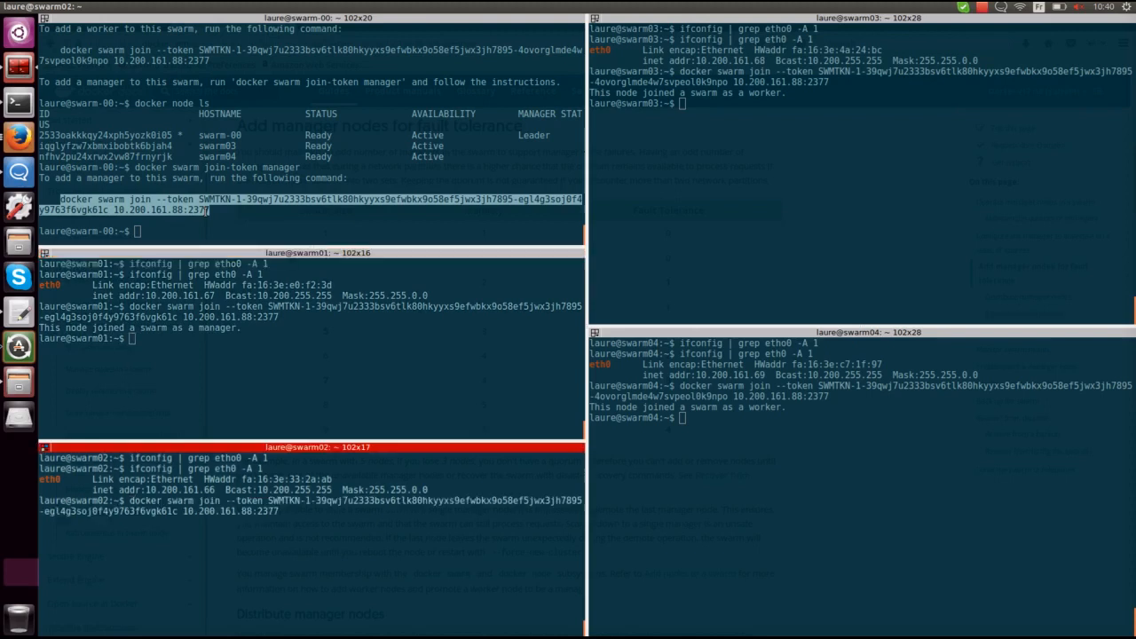
pyautogui.press('Return')
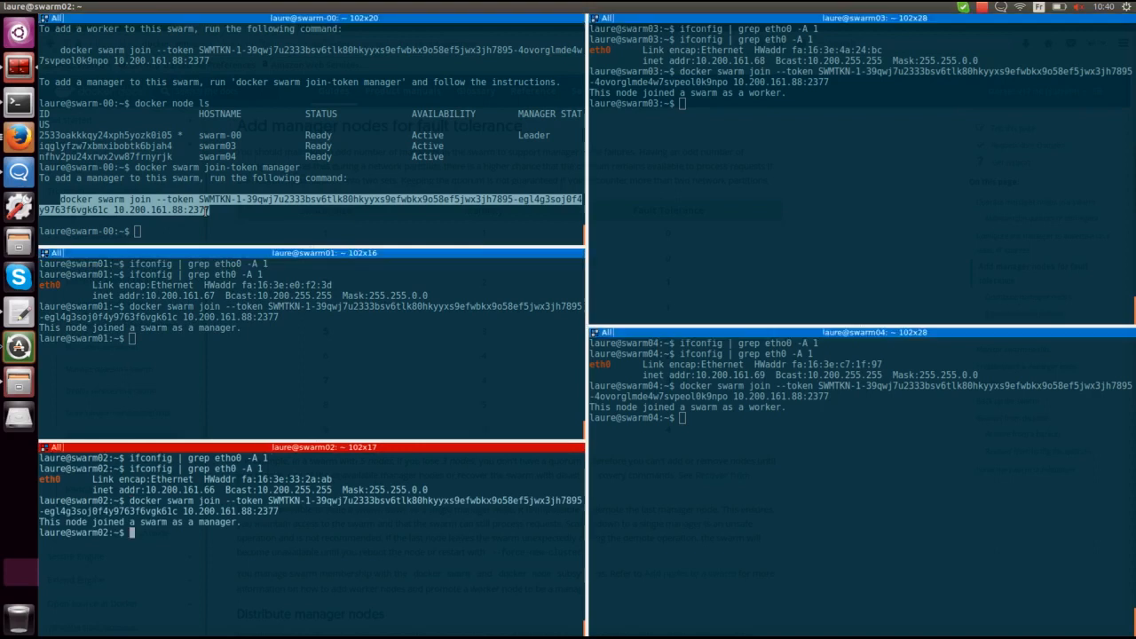
pyautogui.write('docker')
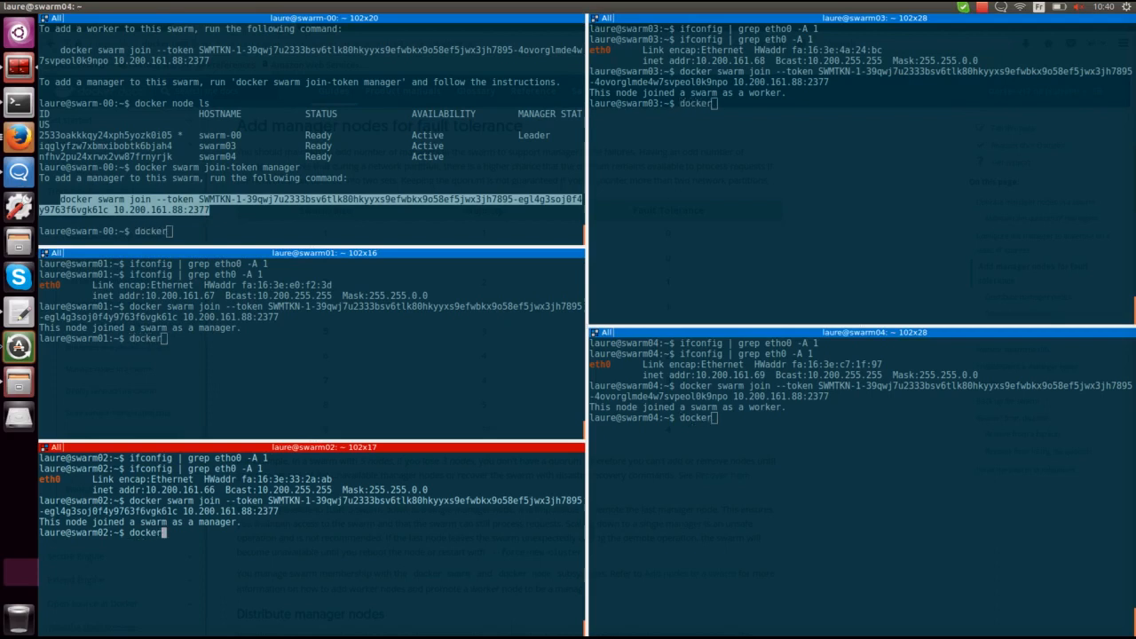